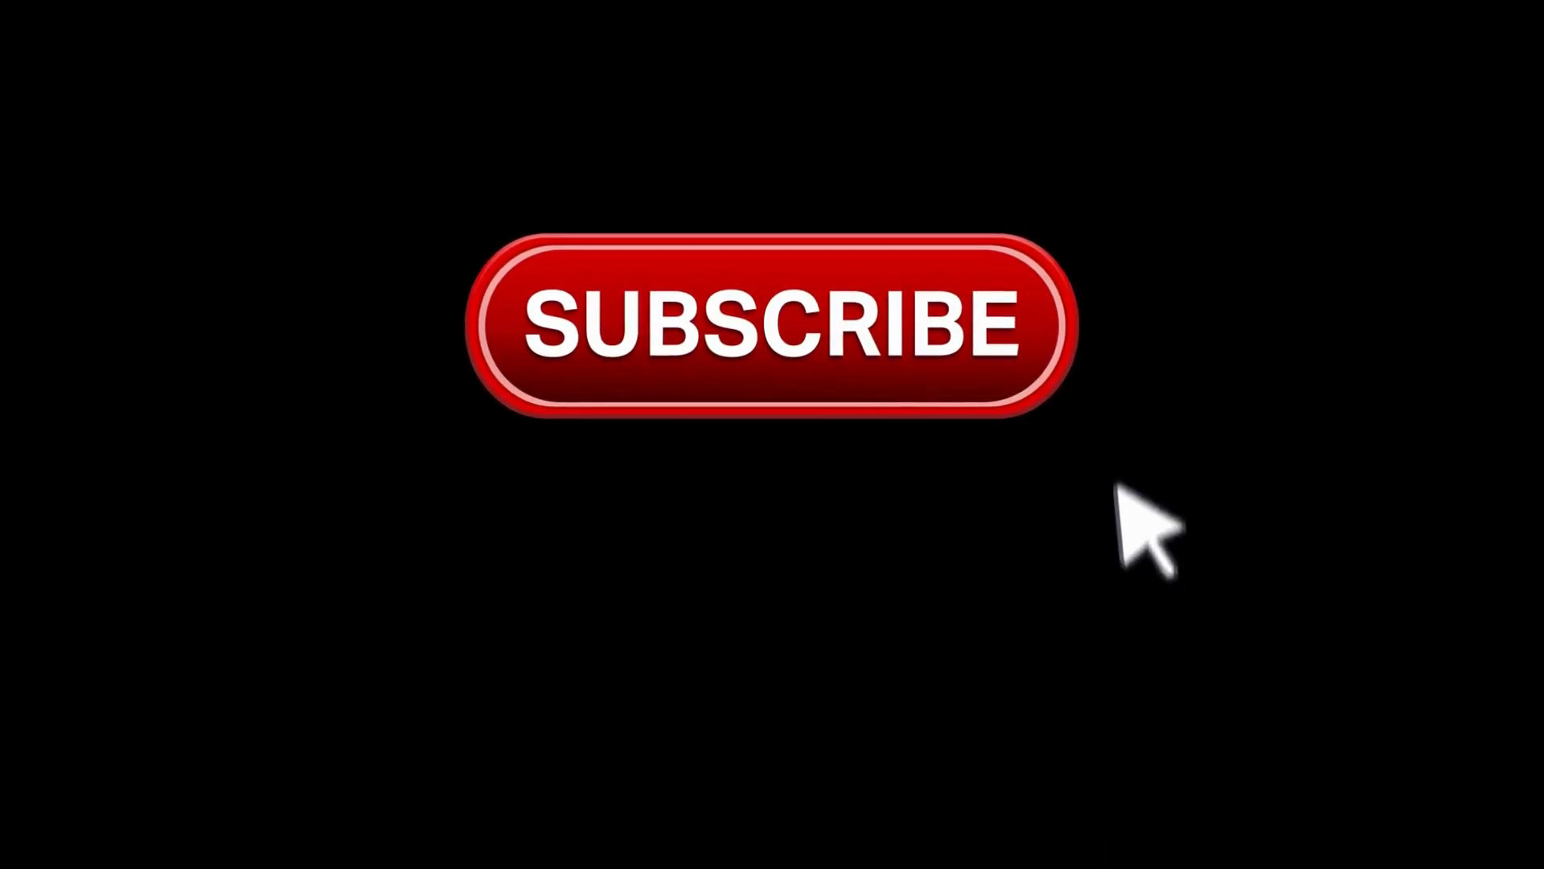
{"action": "left_click", "coordinate": [960, 379]}
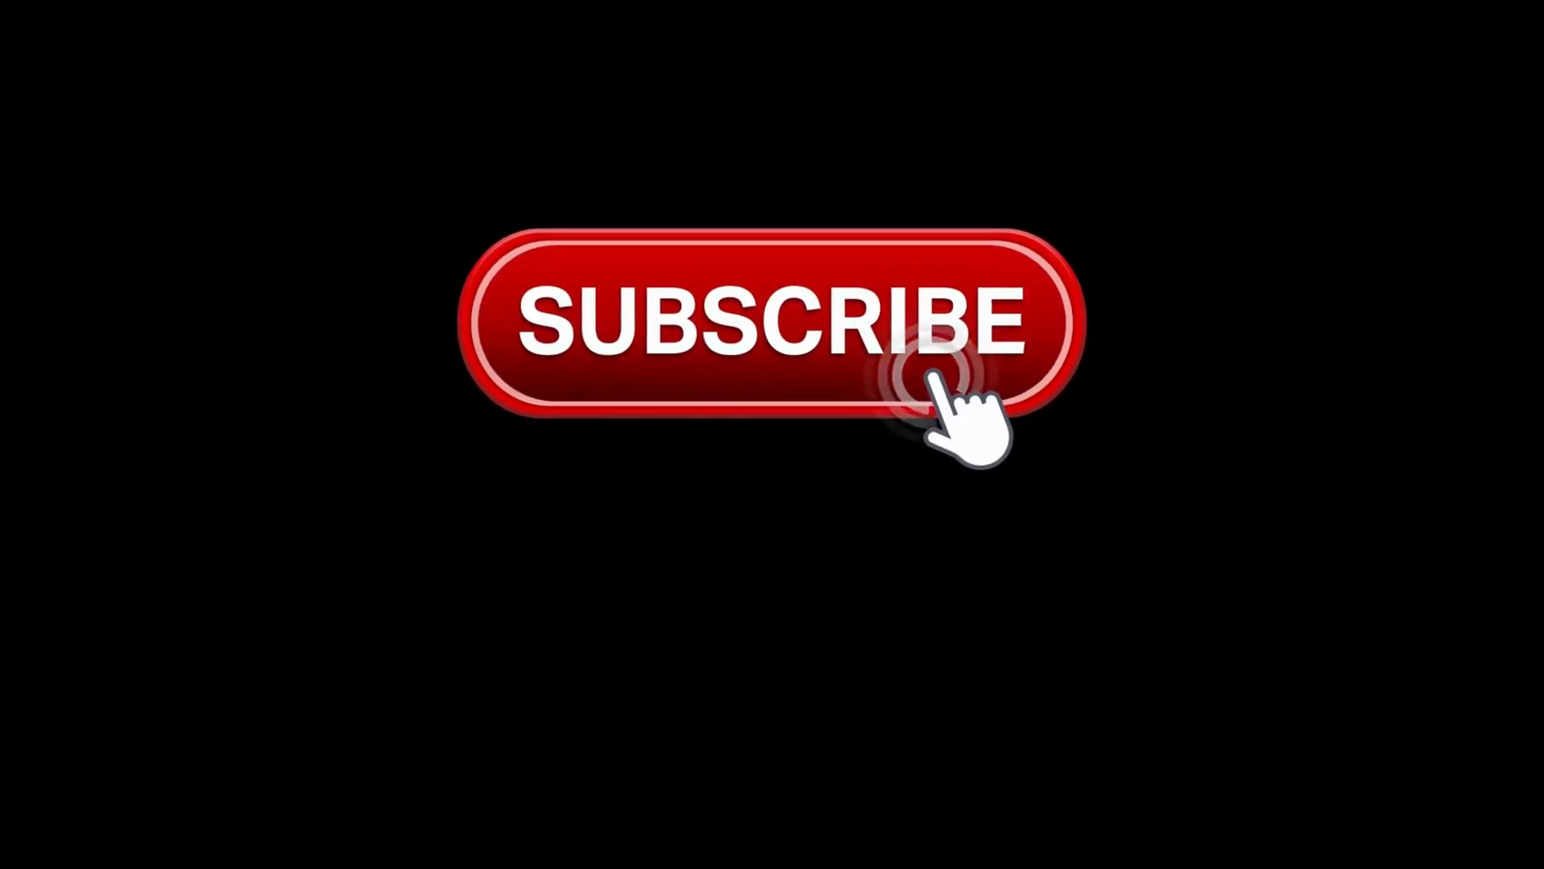